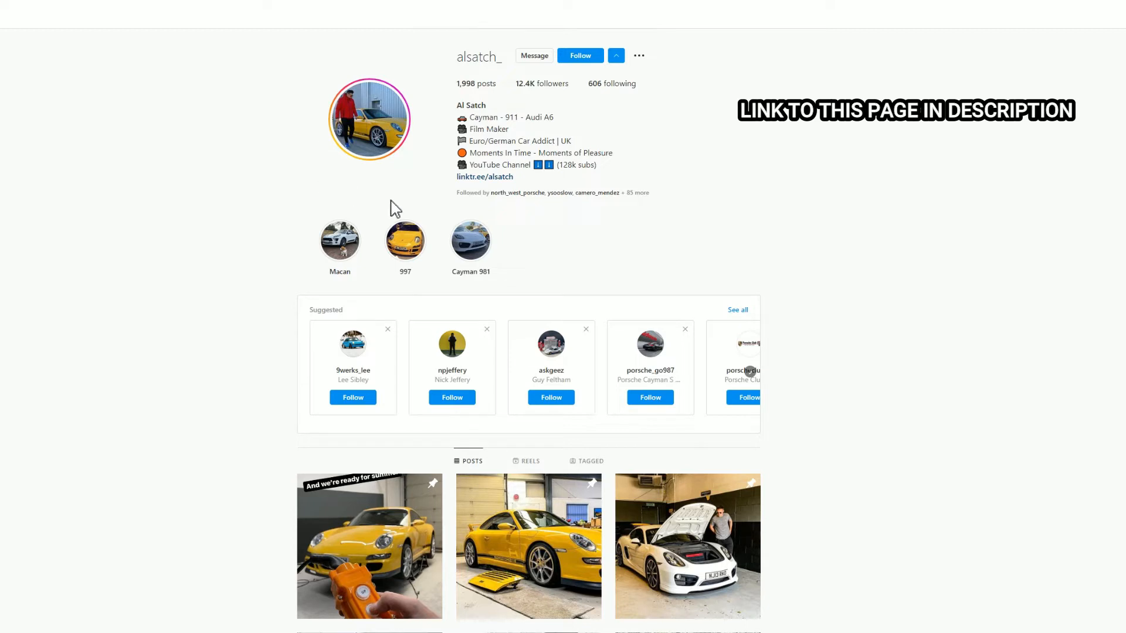
Extract the iCarsoft_MSDIAG_PCClientKits ZIP to the desktop and show its output folder
click(579, 55)
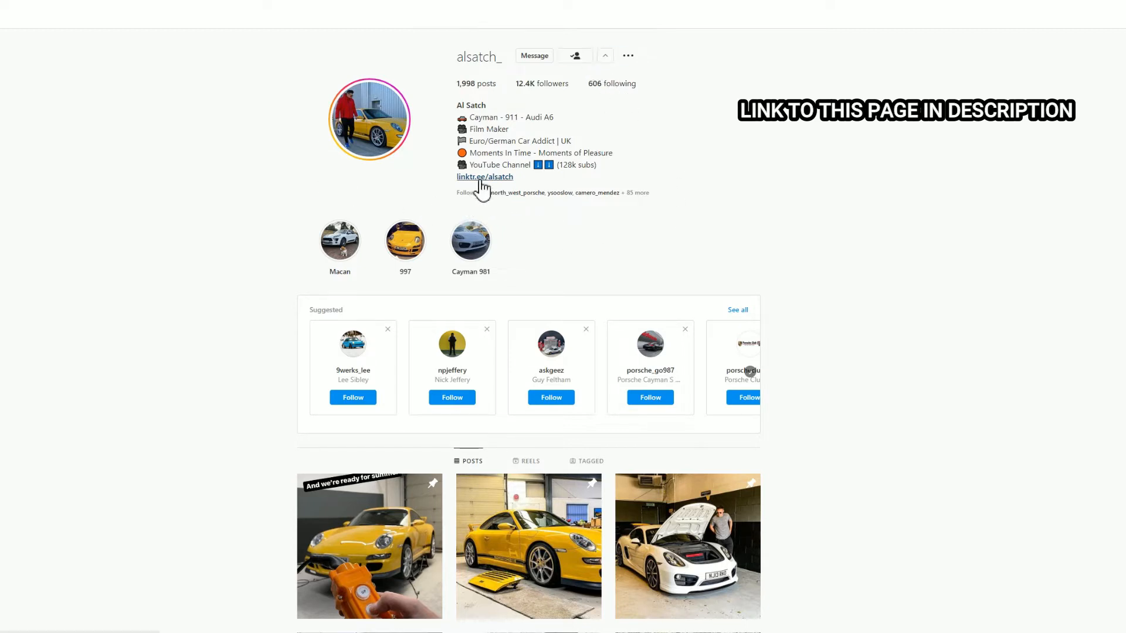
click(484, 177)
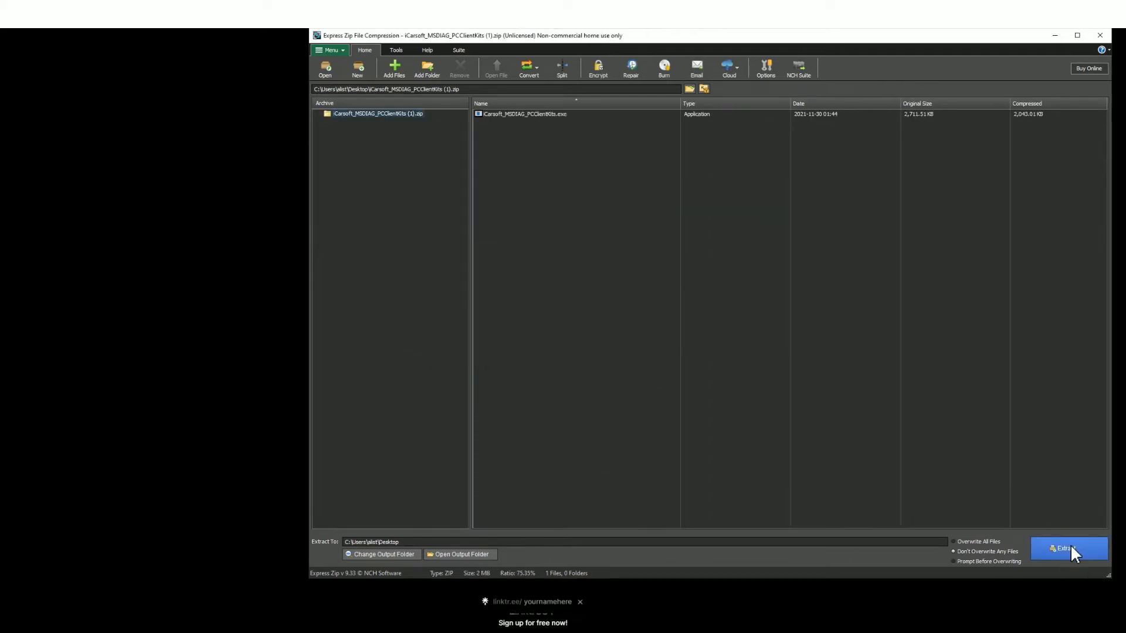
click(1067, 548)
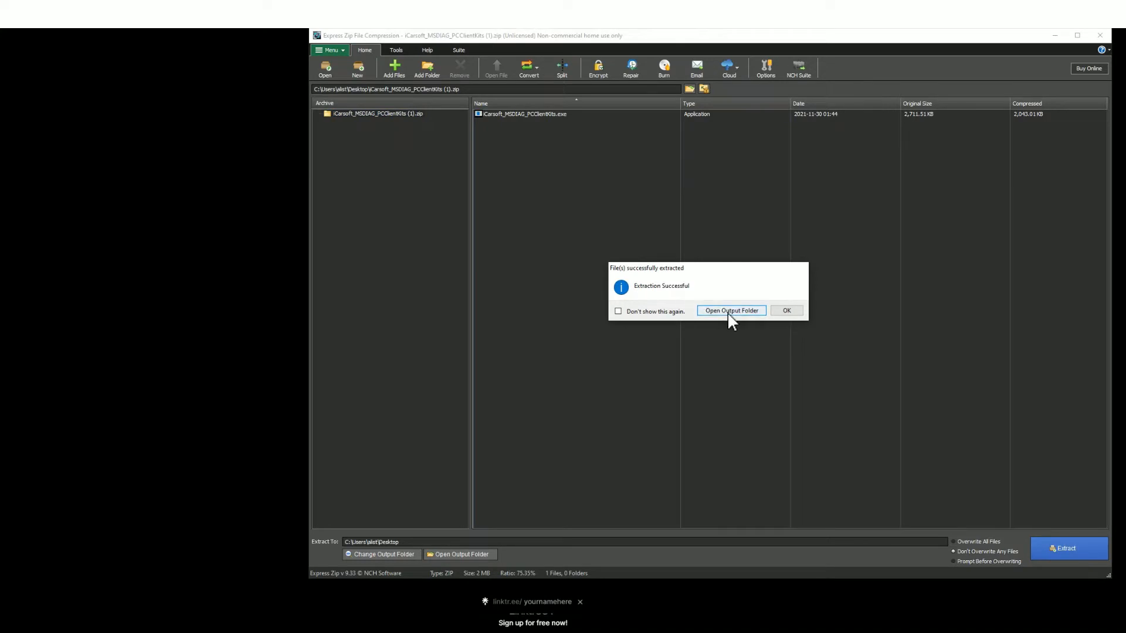
click(731, 310)
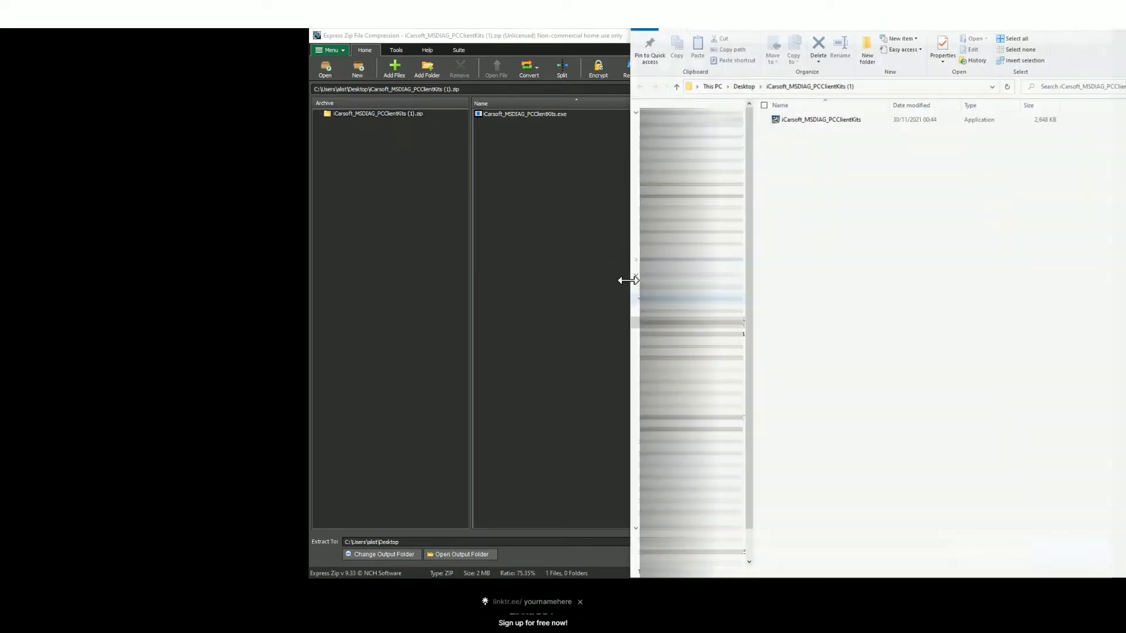
Launch iCarsoft_MSDIAG_PCClientKits.exe from the extracted folder
click(820, 120)
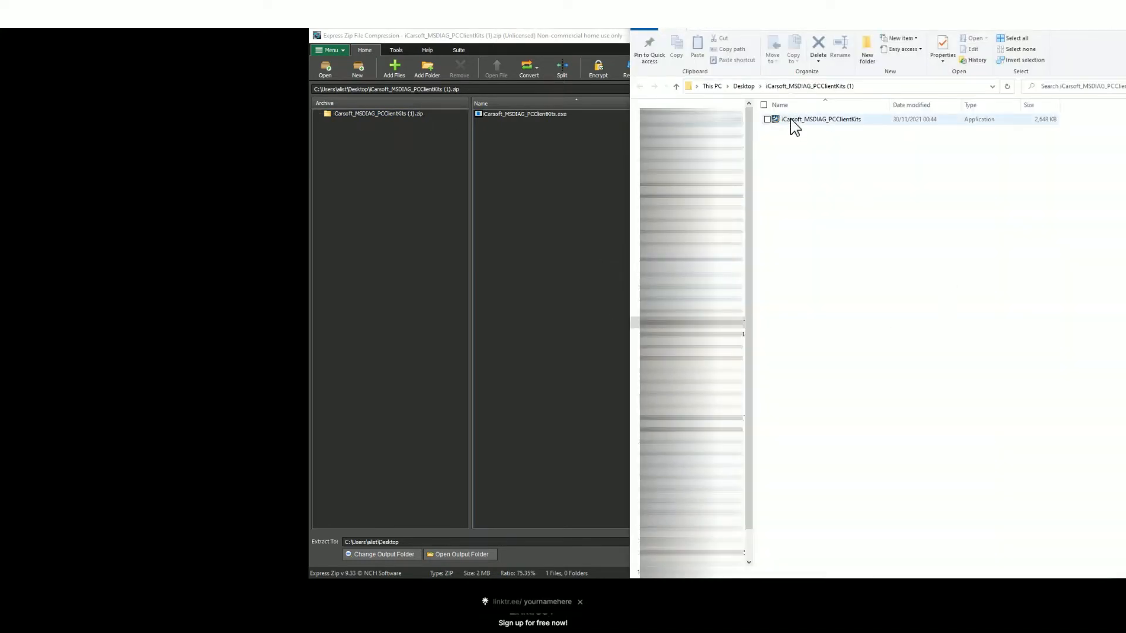
mouse_move(794, 120)
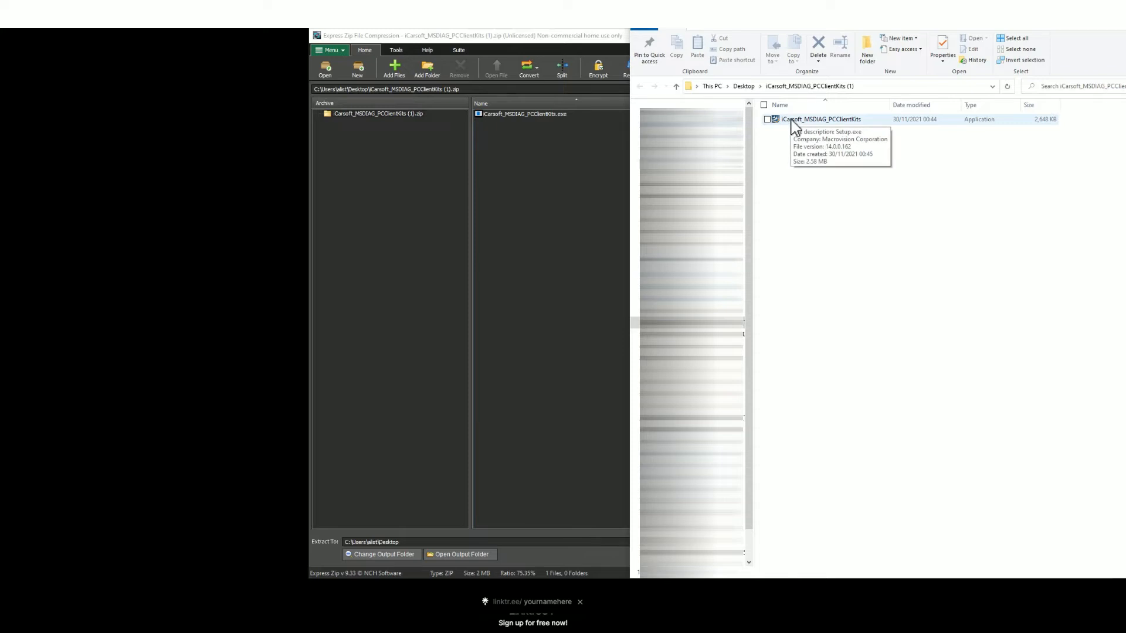
click(818, 120)
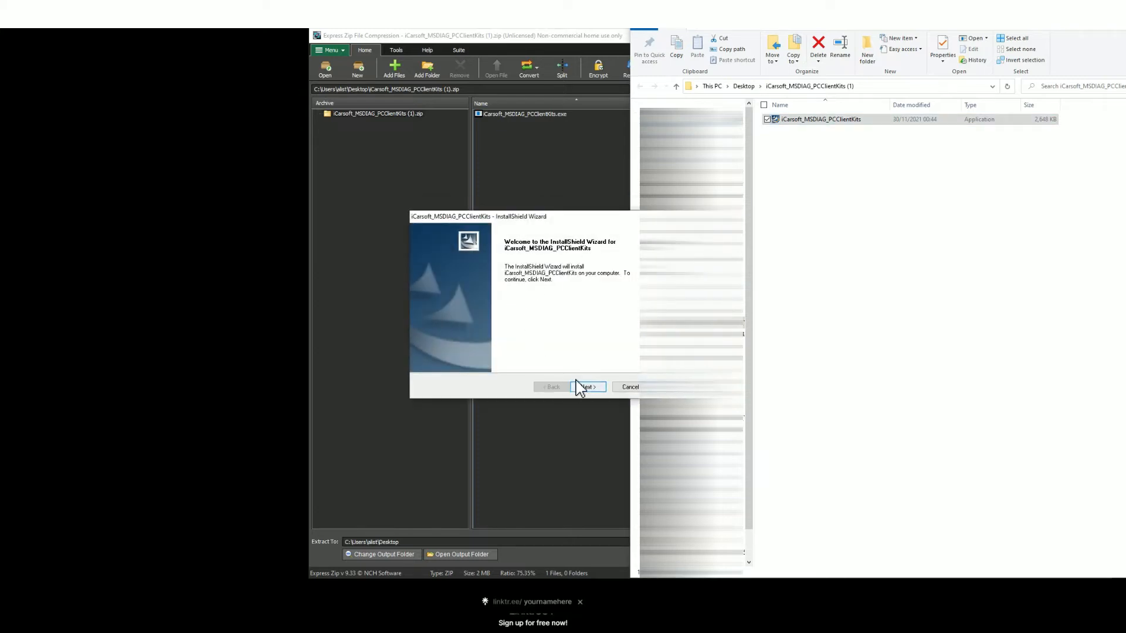
Install the PCClientKits into the default destination folder and finish the wizard
click(587, 387)
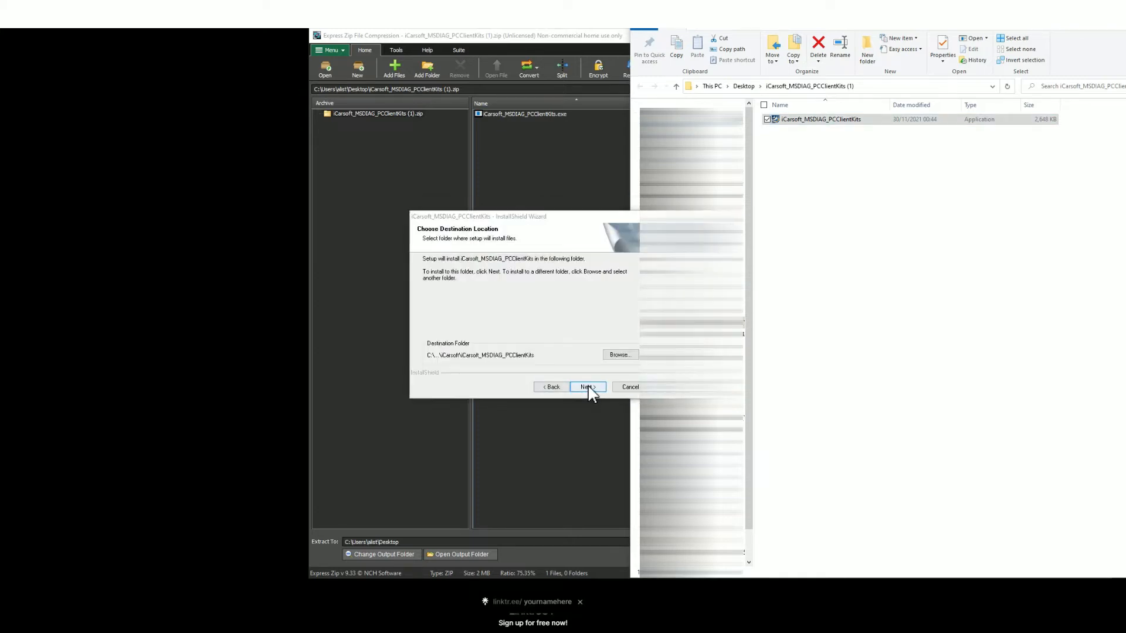
click(587, 387)
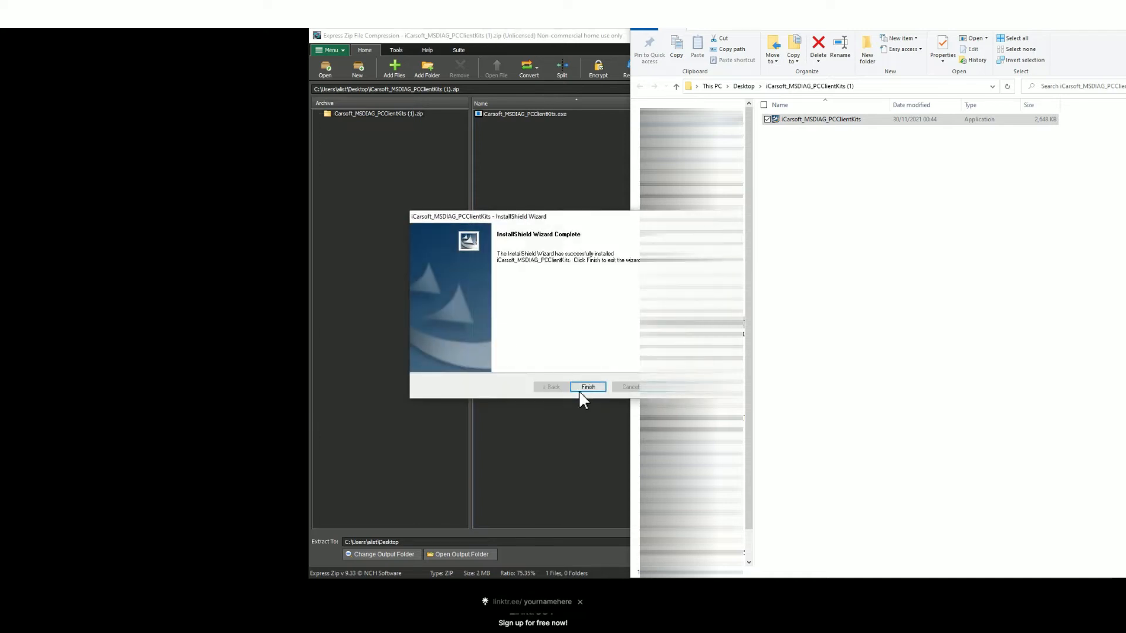
click(586, 385)
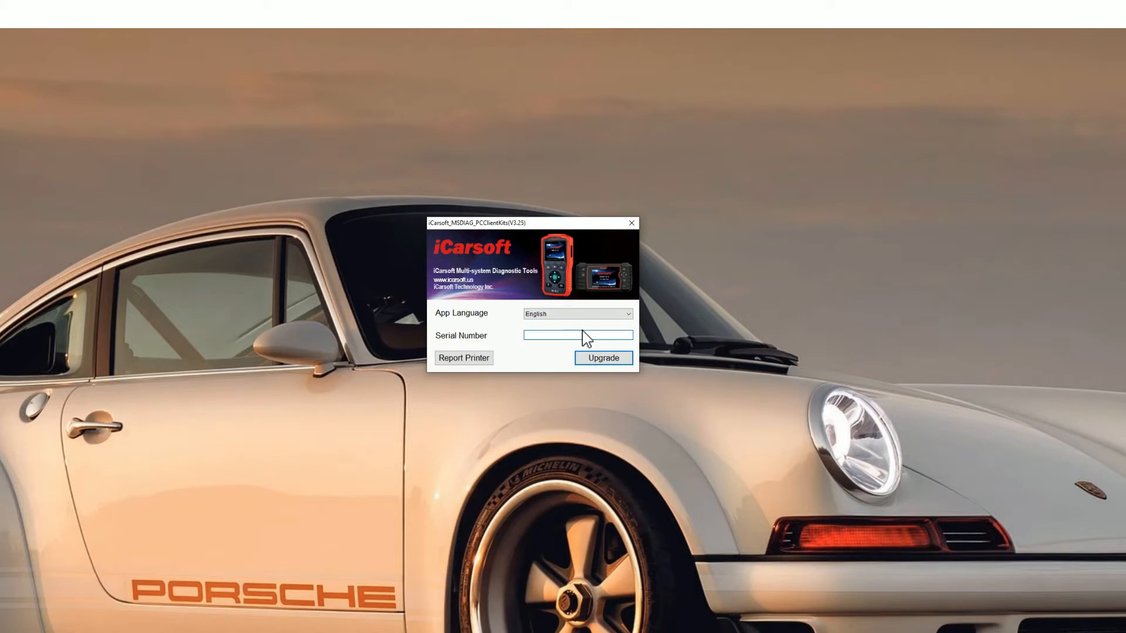
Enter serial number iV3050 and request the upgrade for the device
click(577, 335)
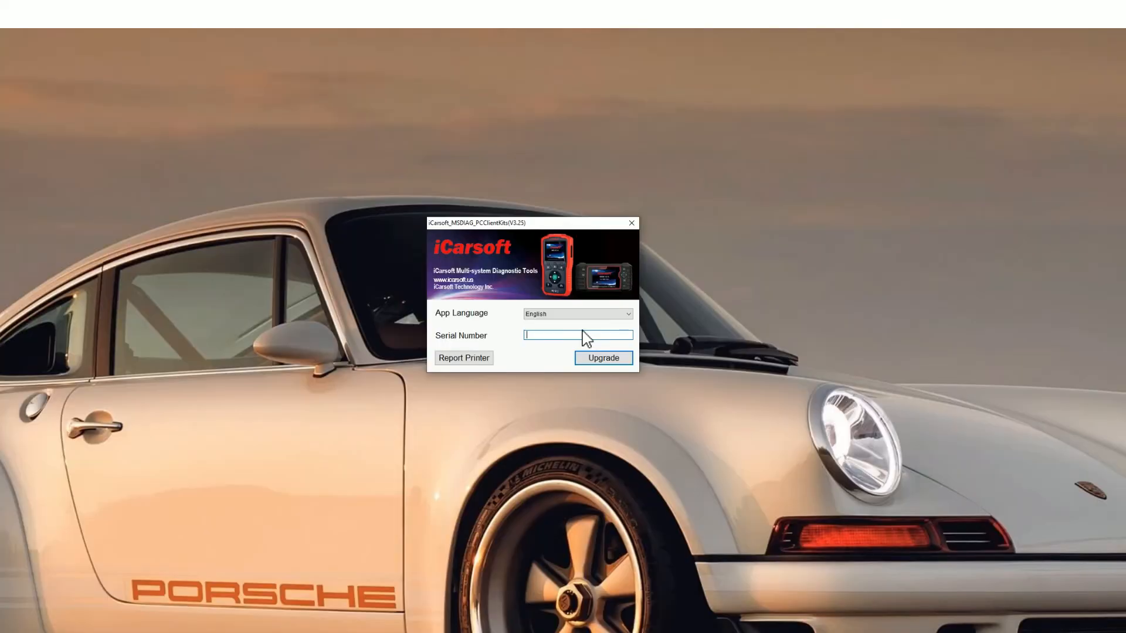
mouse_move(361, 287)
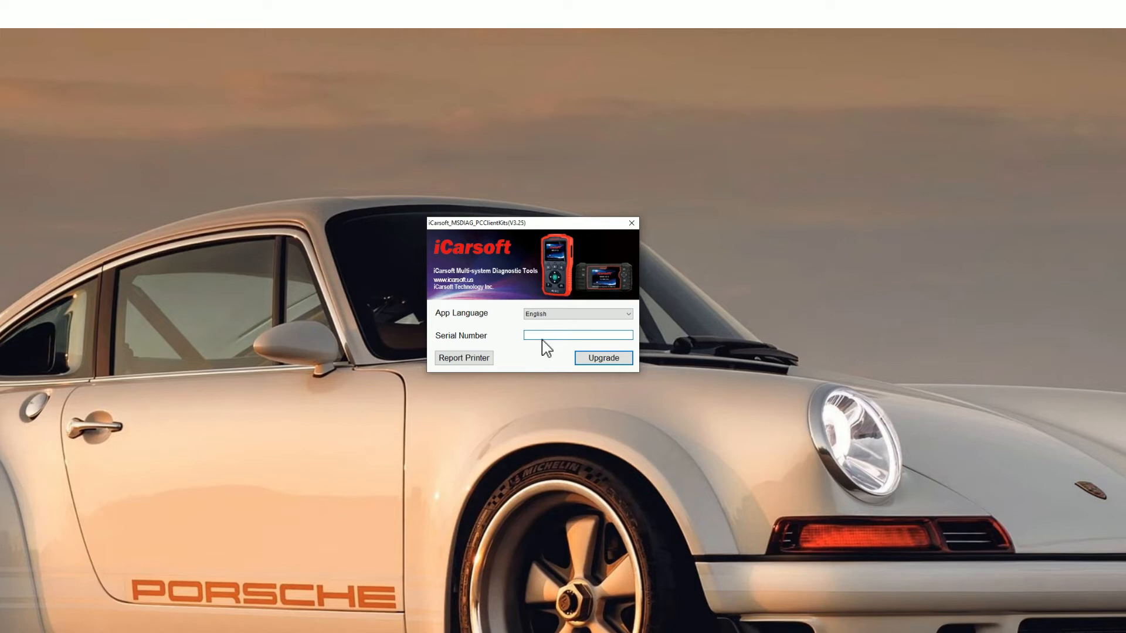
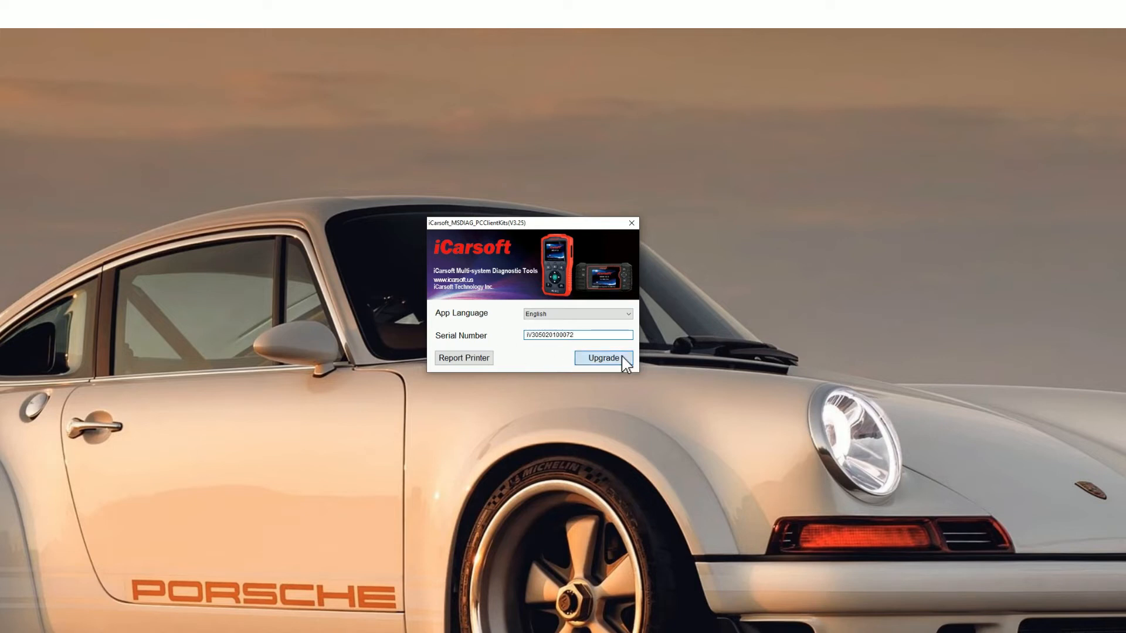
click(601, 357)
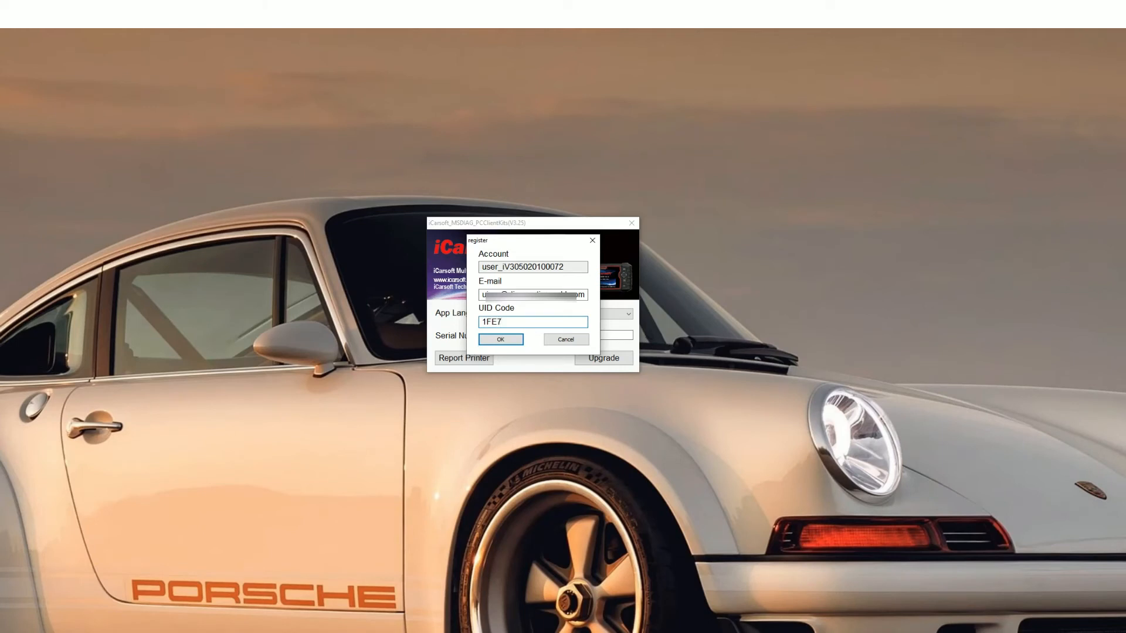
Submit the device registration with its UID code, listing the Porsche software
click(501, 339)
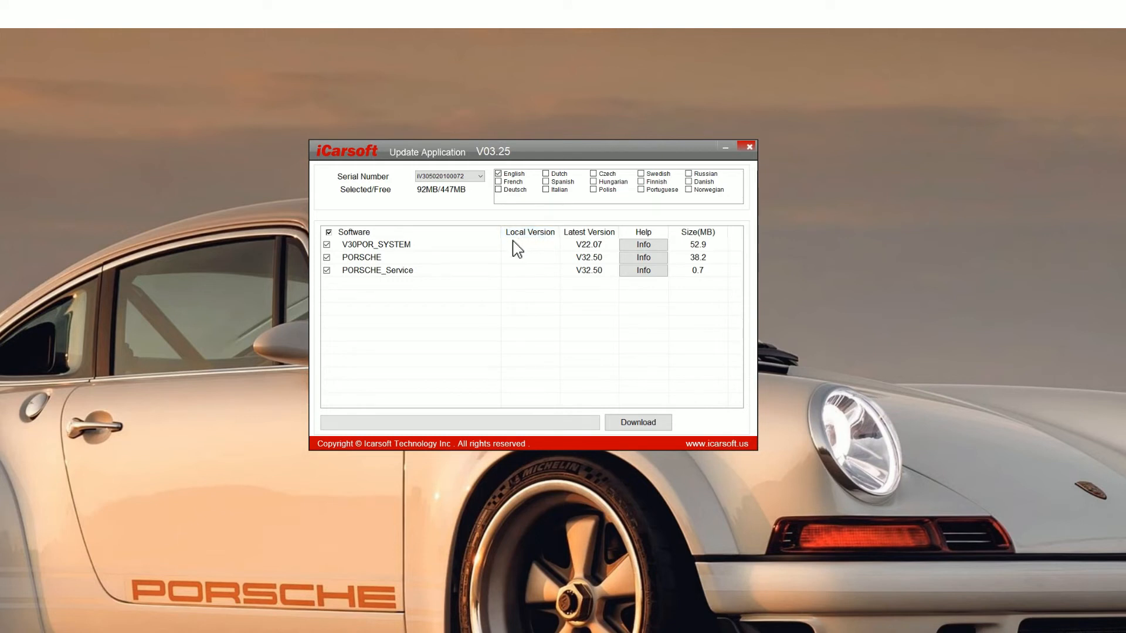
mouse_move(516, 214)
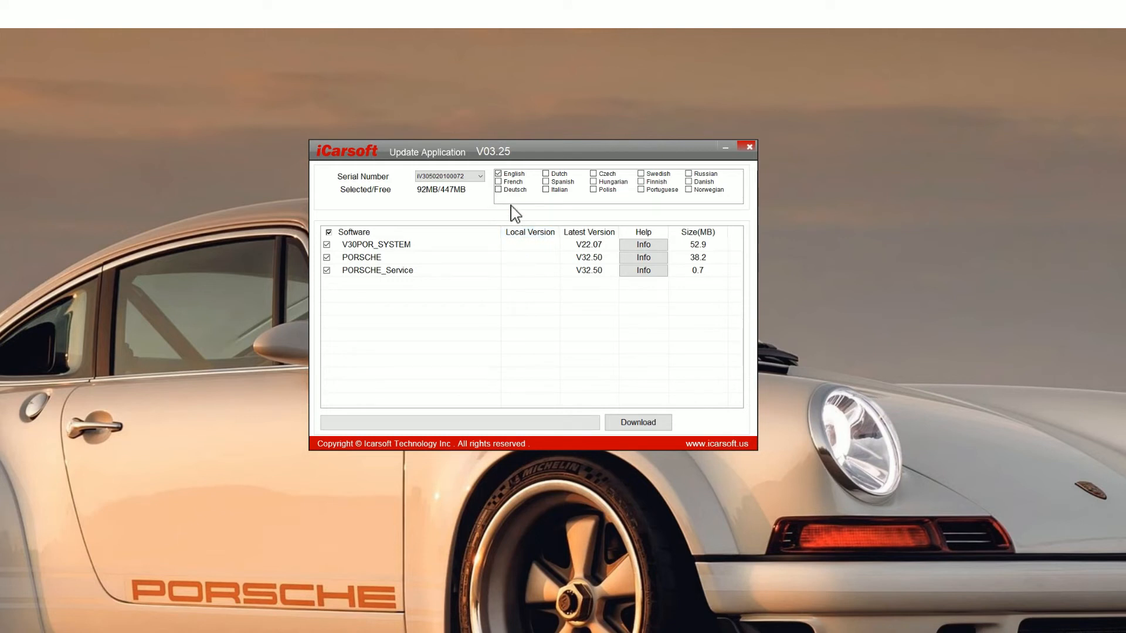
mouse_move(449, 260)
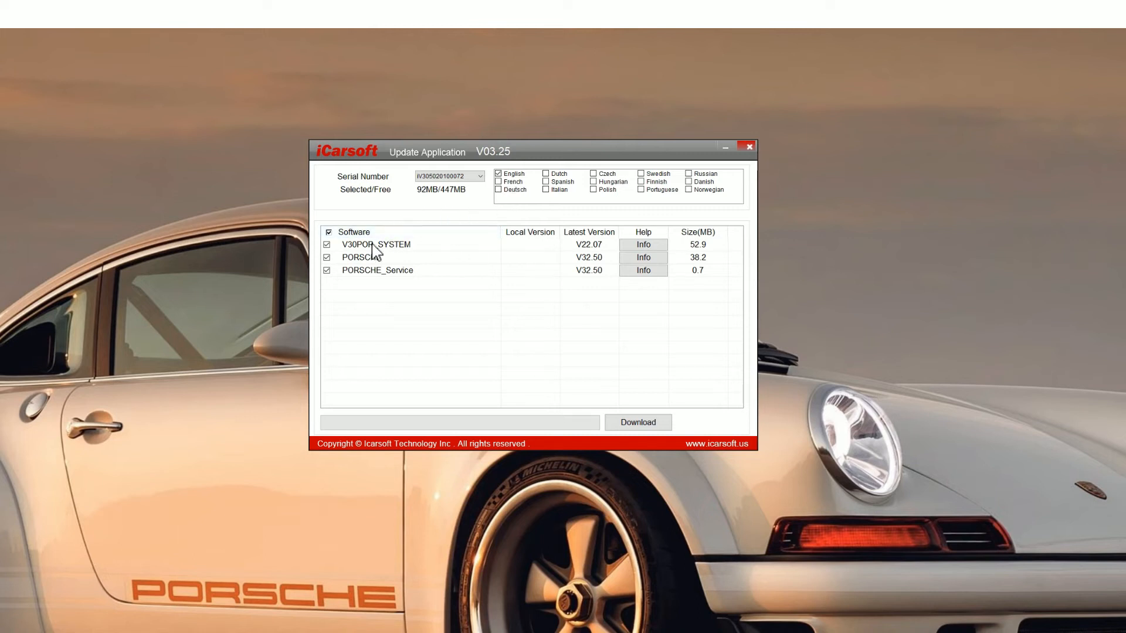
mouse_move(571, 268)
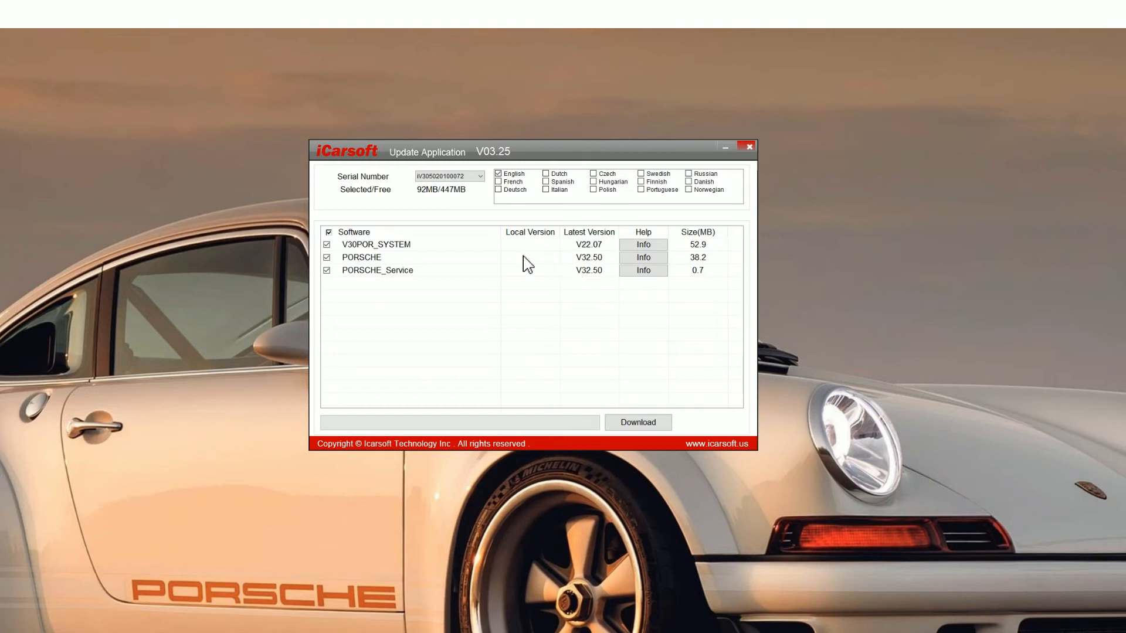
mouse_move(477, 216)
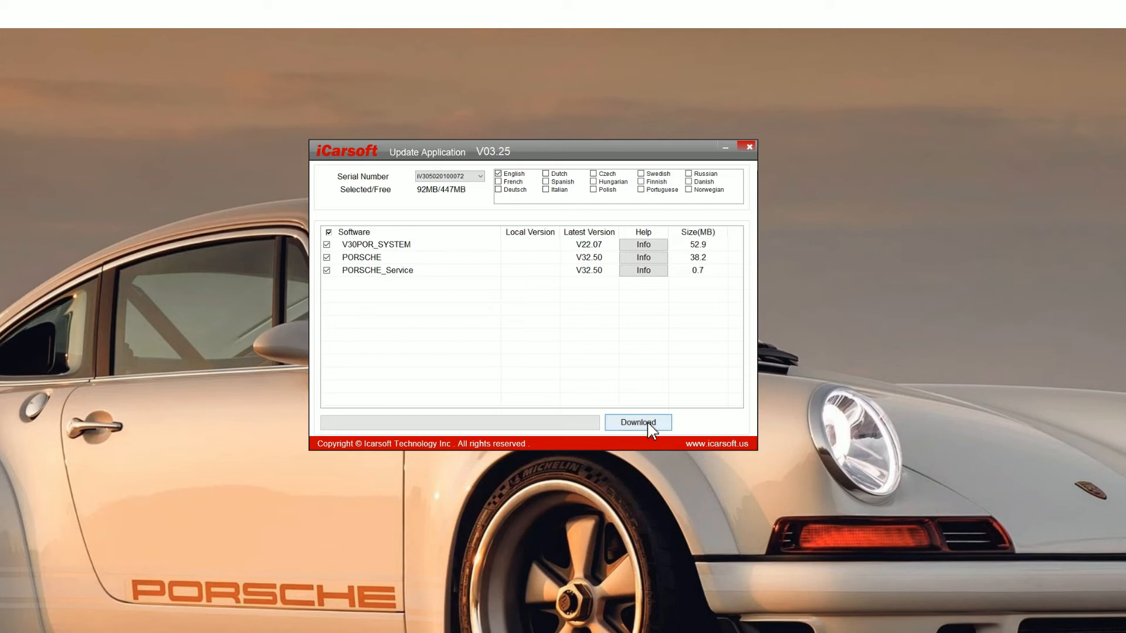
Request download of V30POR_SYSTEM, PORSCHE and PORSCHE_Service packages
click(638, 422)
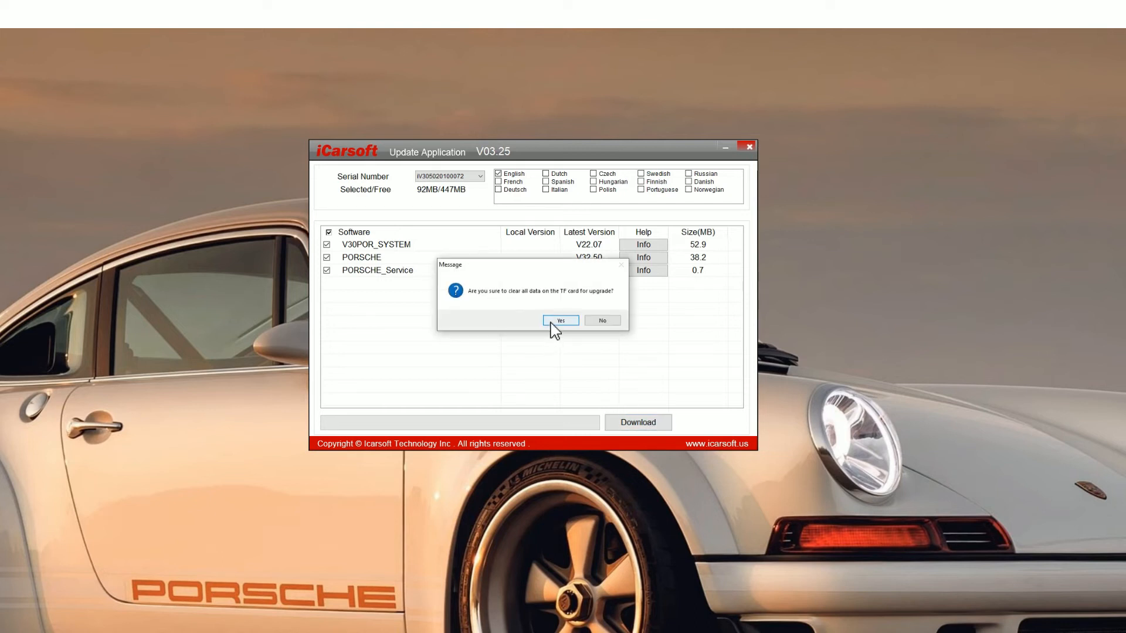
Allow clearing the TF card and complete the upgrade to V22.07, V32.50 and V32.50
click(561, 320)
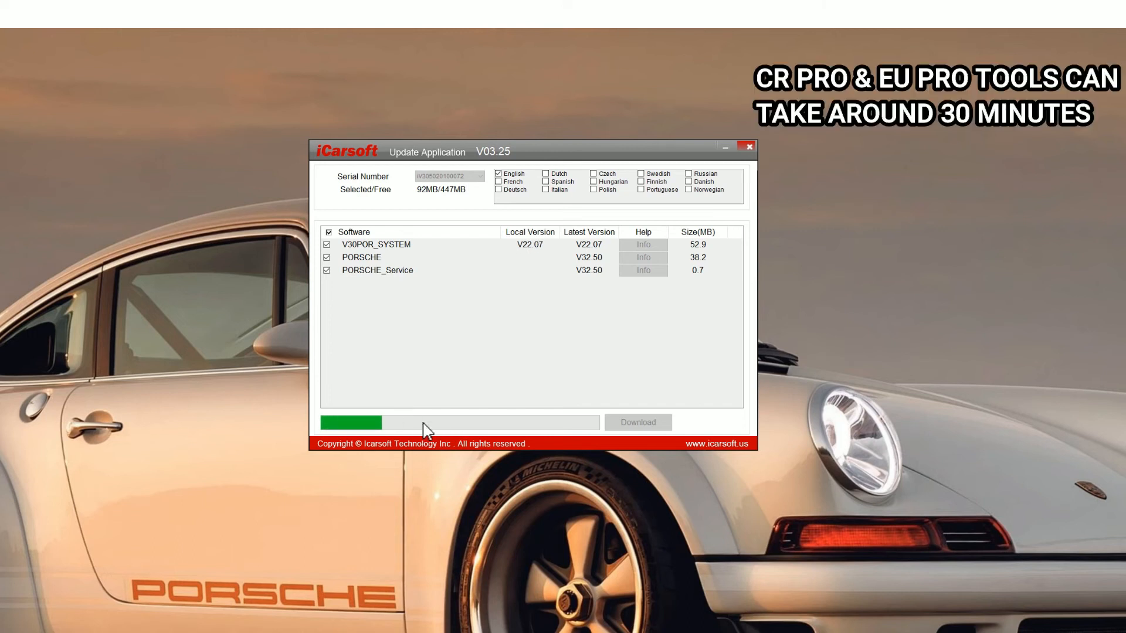
mouse_move(502, 365)
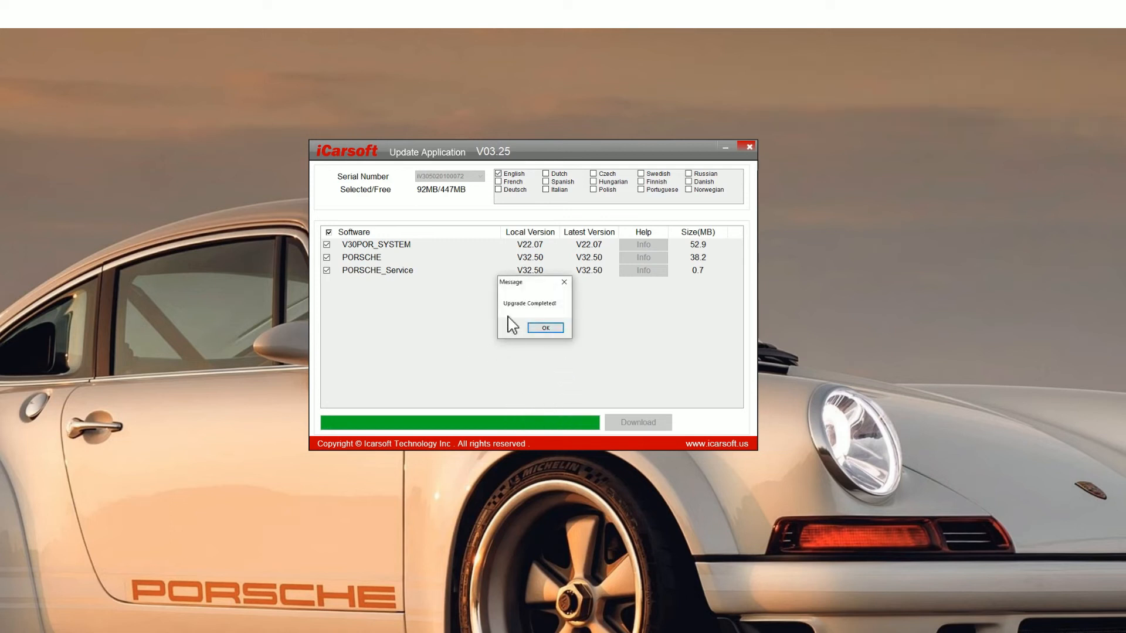
click(544, 327)
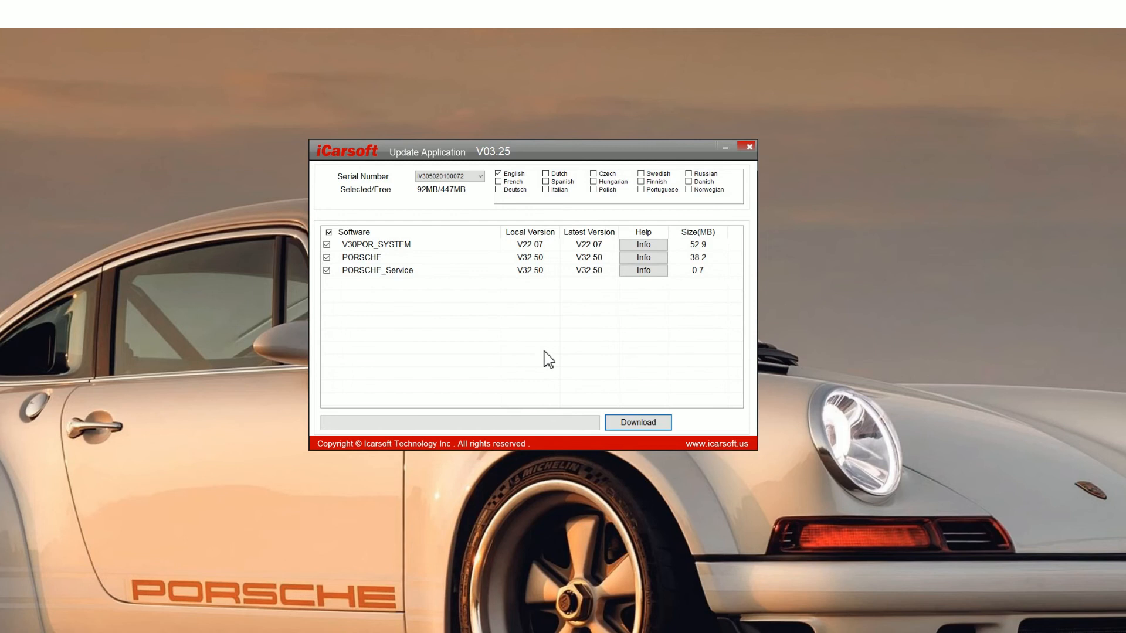
mouse_move(608, 315)
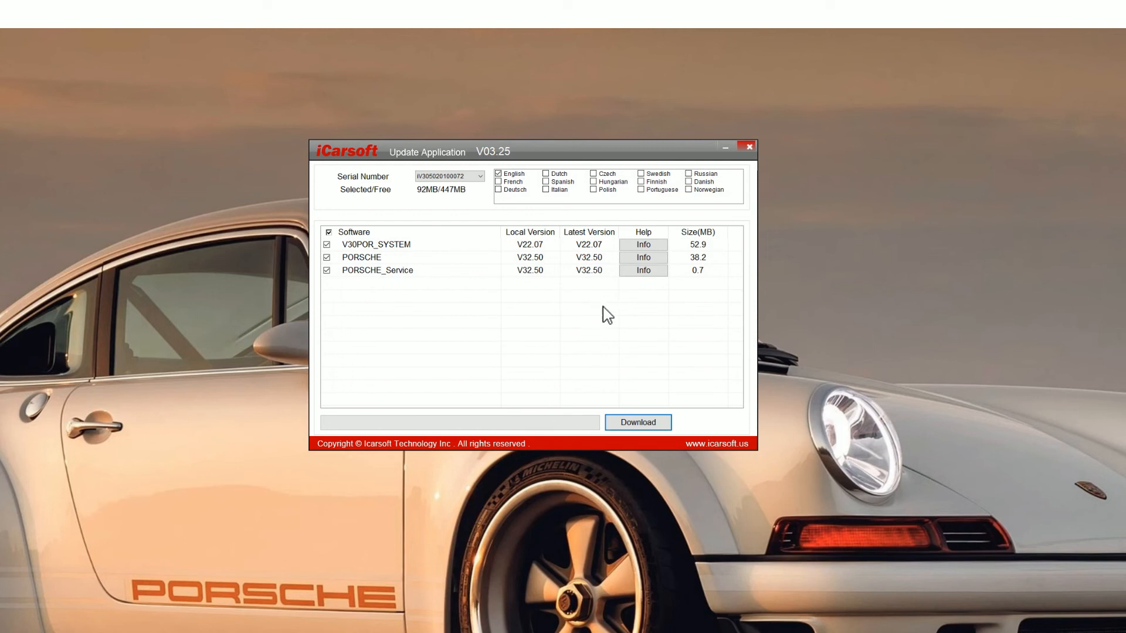
mouse_move(604, 200)
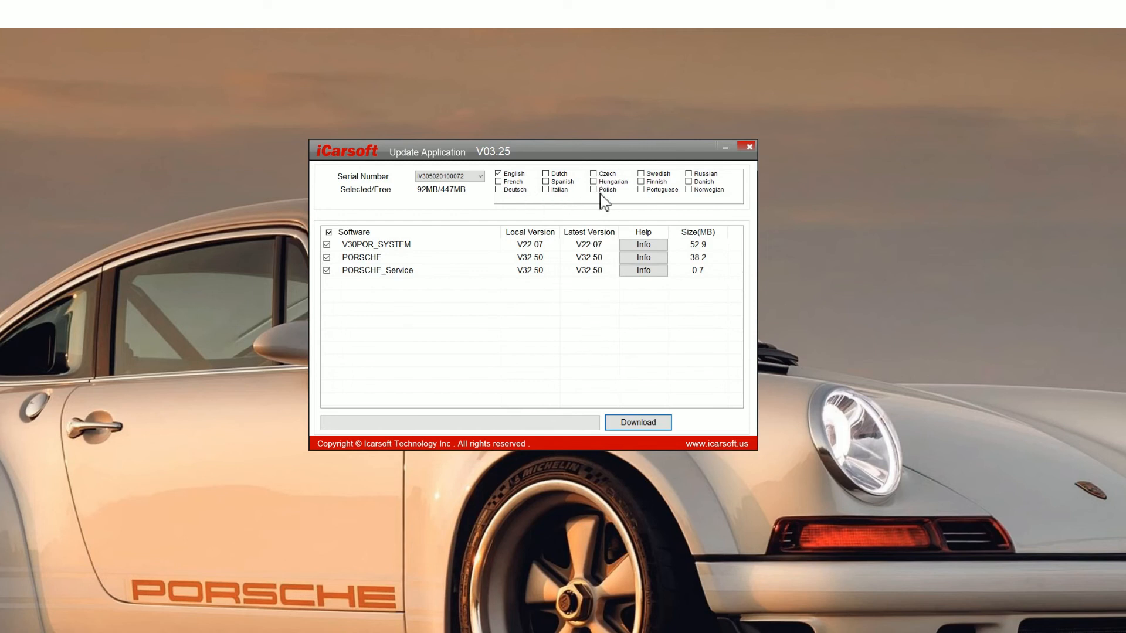
mouse_move(541, 184)
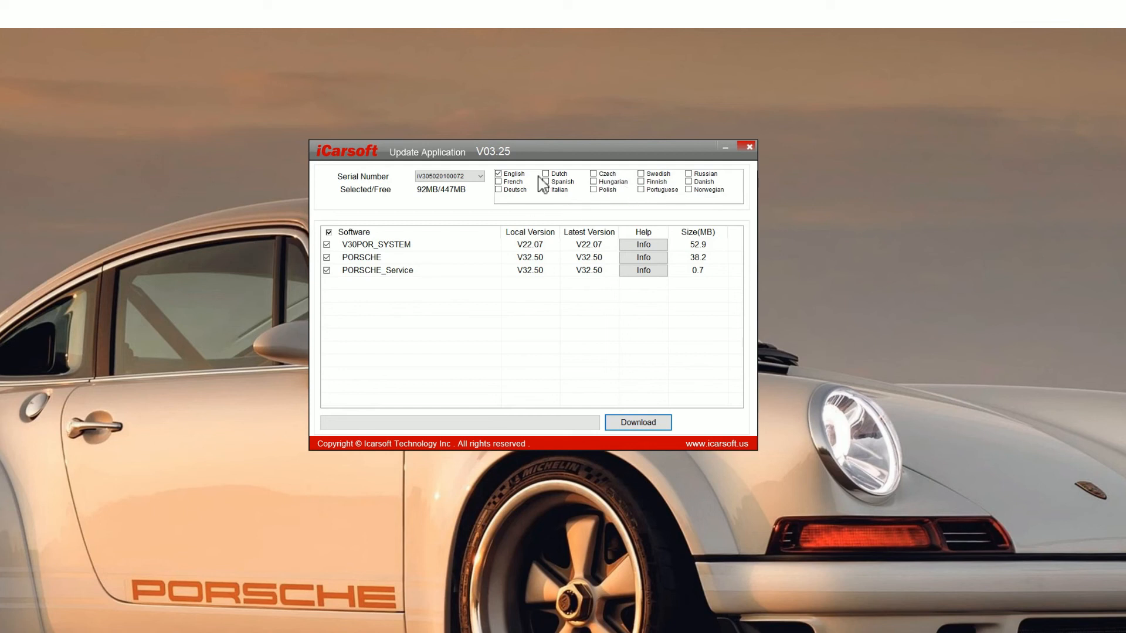
mouse_move(663, 152)
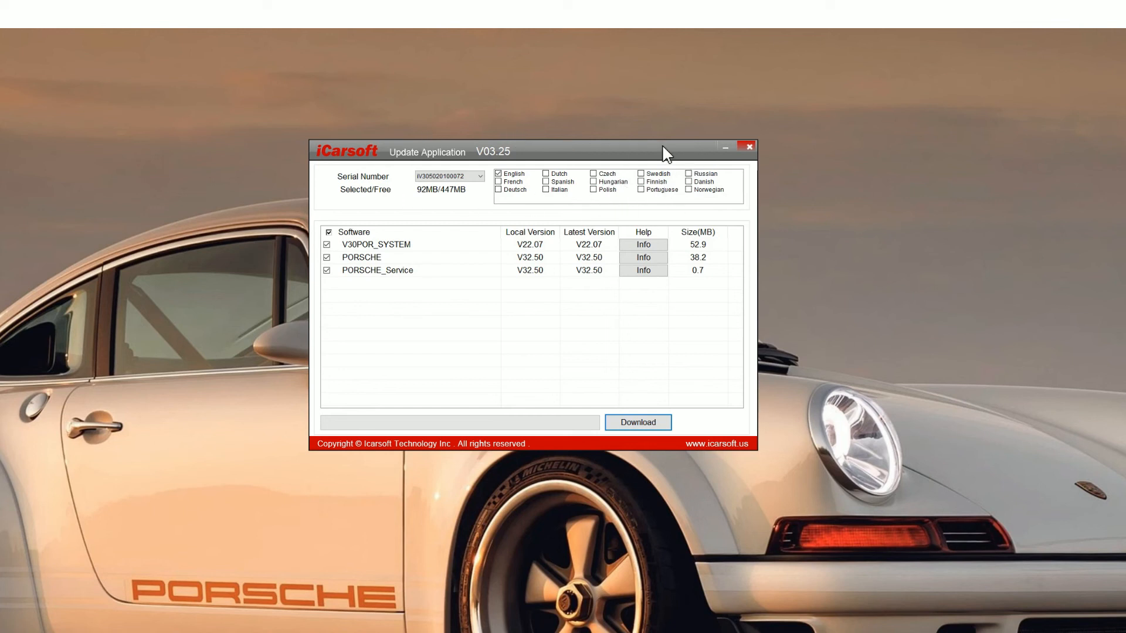
Confirm quitting the updater after the upgrade
click(749, 146)
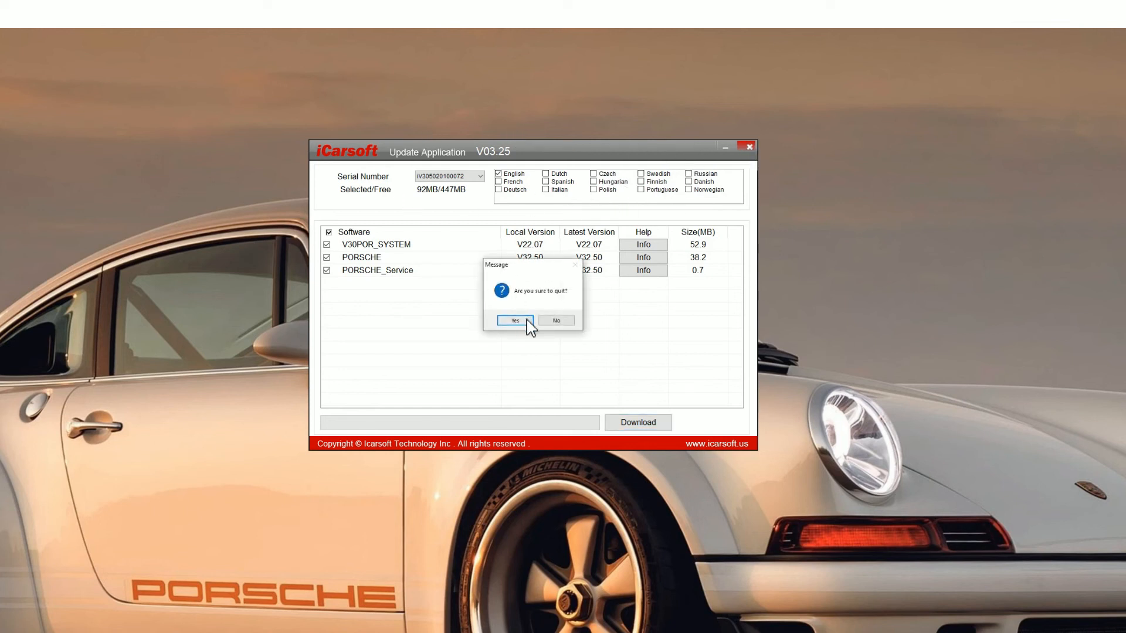